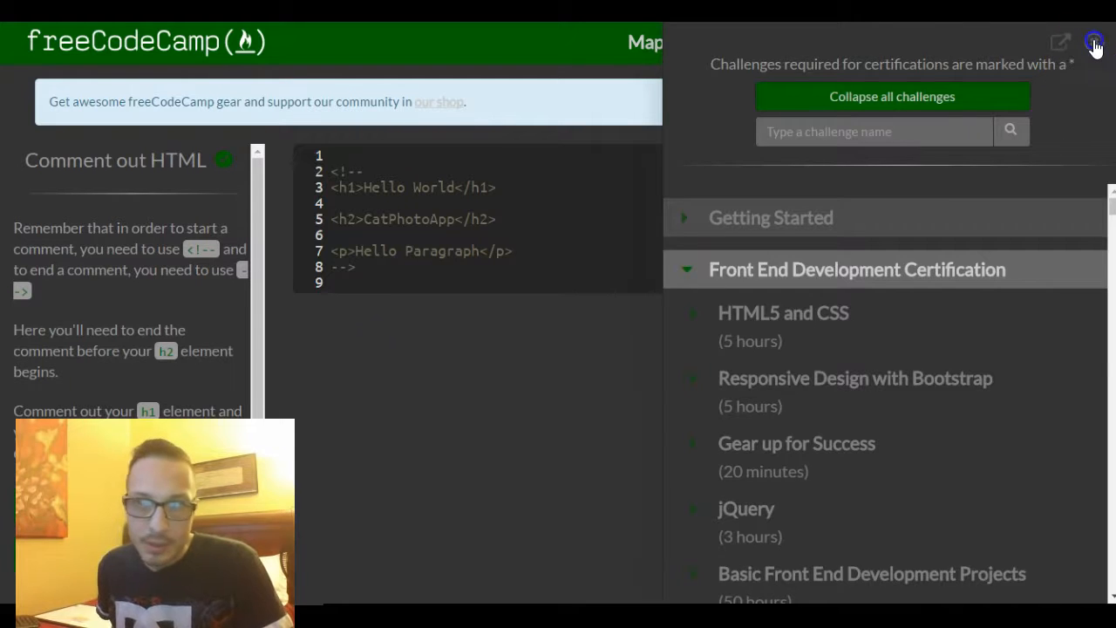
- Hide the challenge map so the lesson text, editor and preview are visible
{"action": "left_click", "coordinate": [1093, 42]}
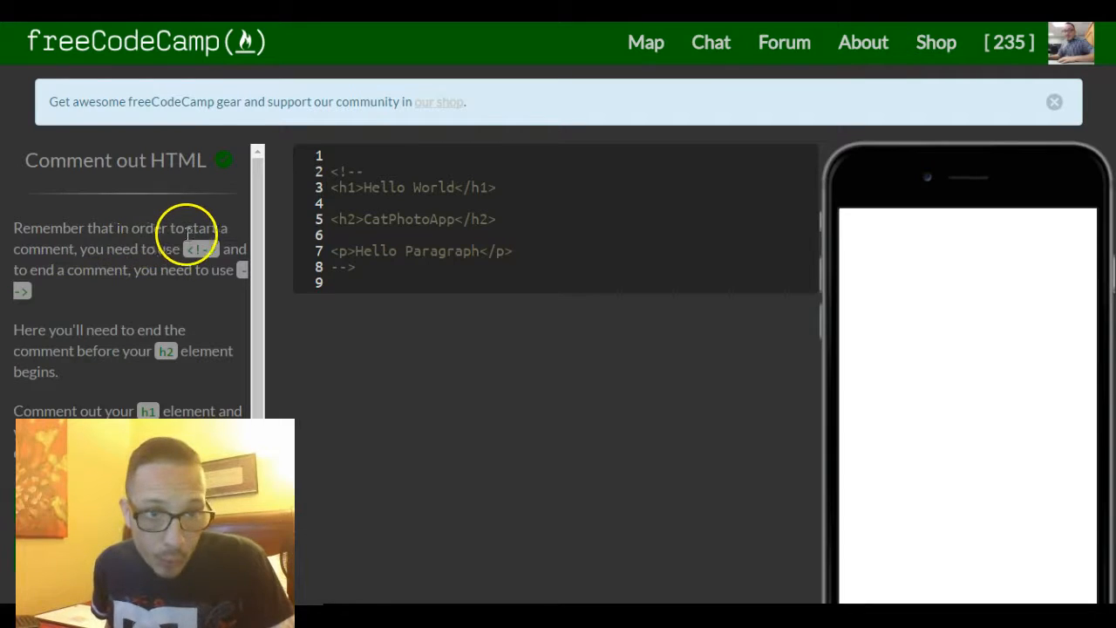
{"action": "mouse_move", "coordinate": [175, 277]}
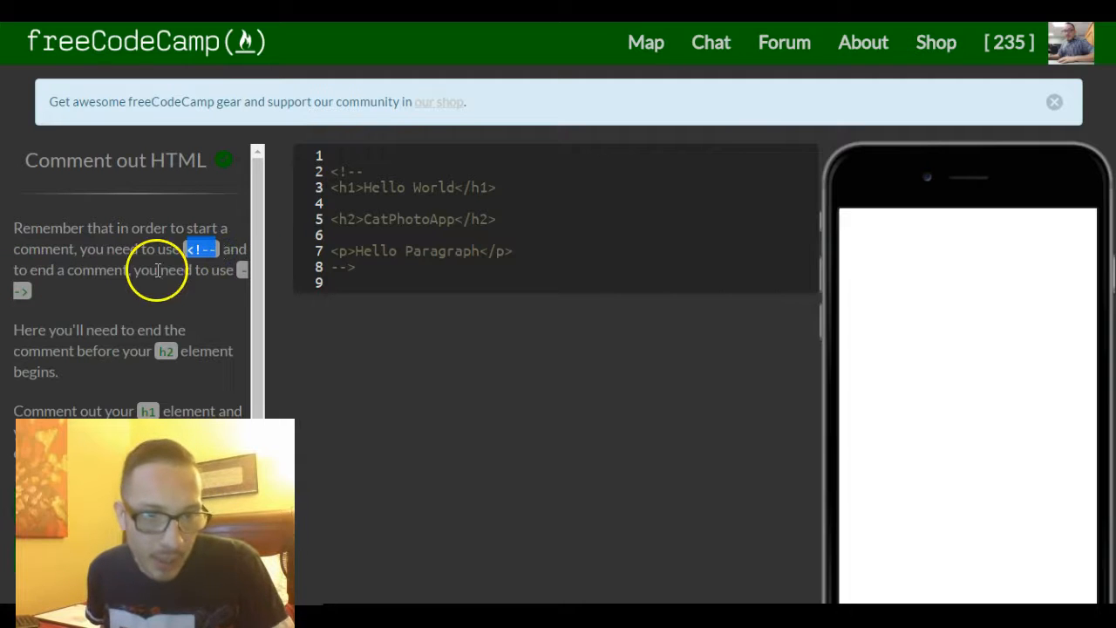
{"action": "mouse_move", "coordinate": [247, 295]}
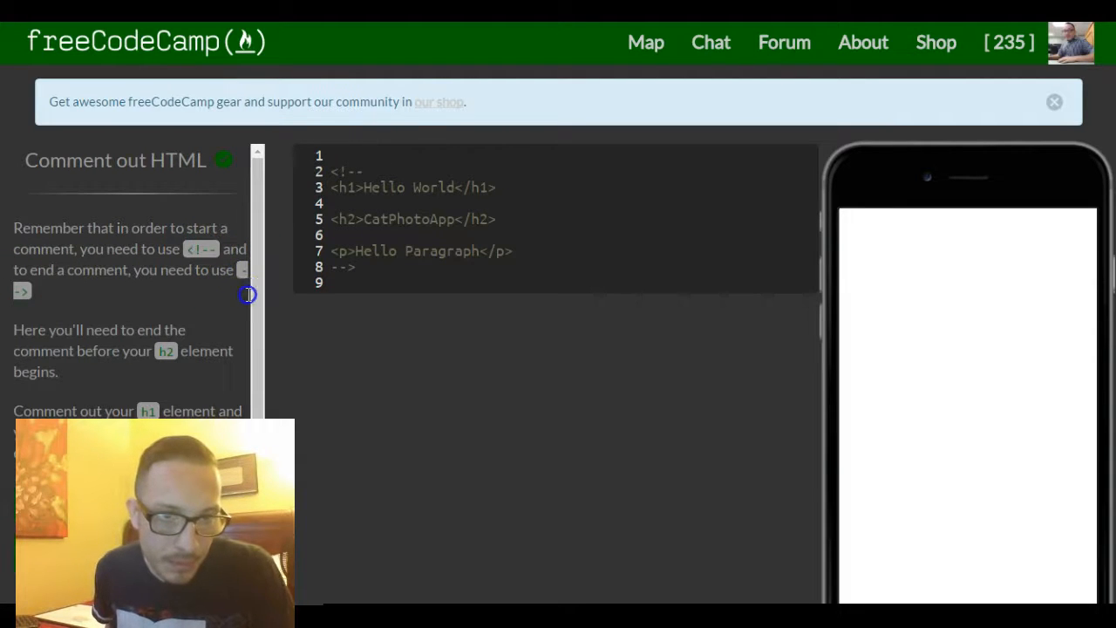
{"action": "mouse_move", "coordinate": [220, 300]}
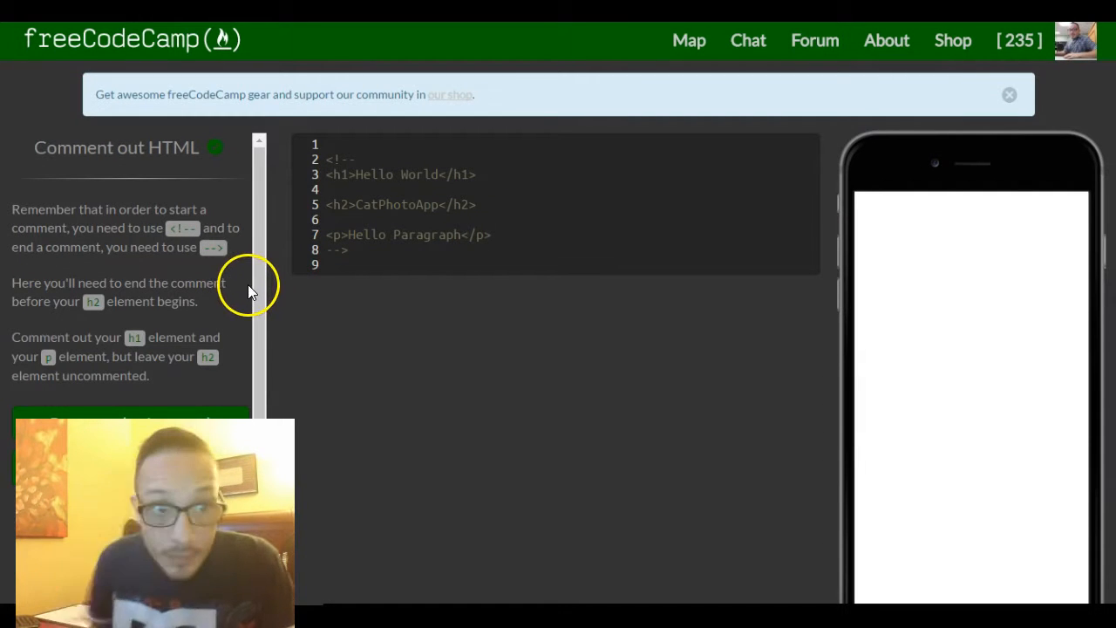
{"action": "mouse_move", "coordinate": [161, 293]}
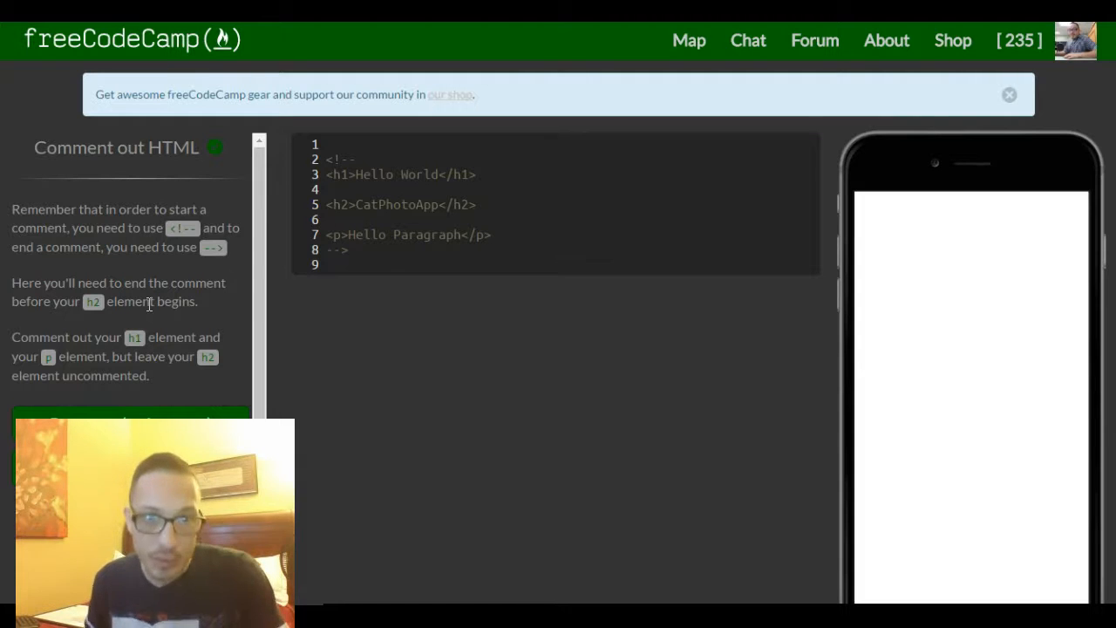
- Move the closing --> to the line after <h1>Hello World</h1>, adding blank lines around the h2
{"action": "left_click", "coordinate": [348, 251]}
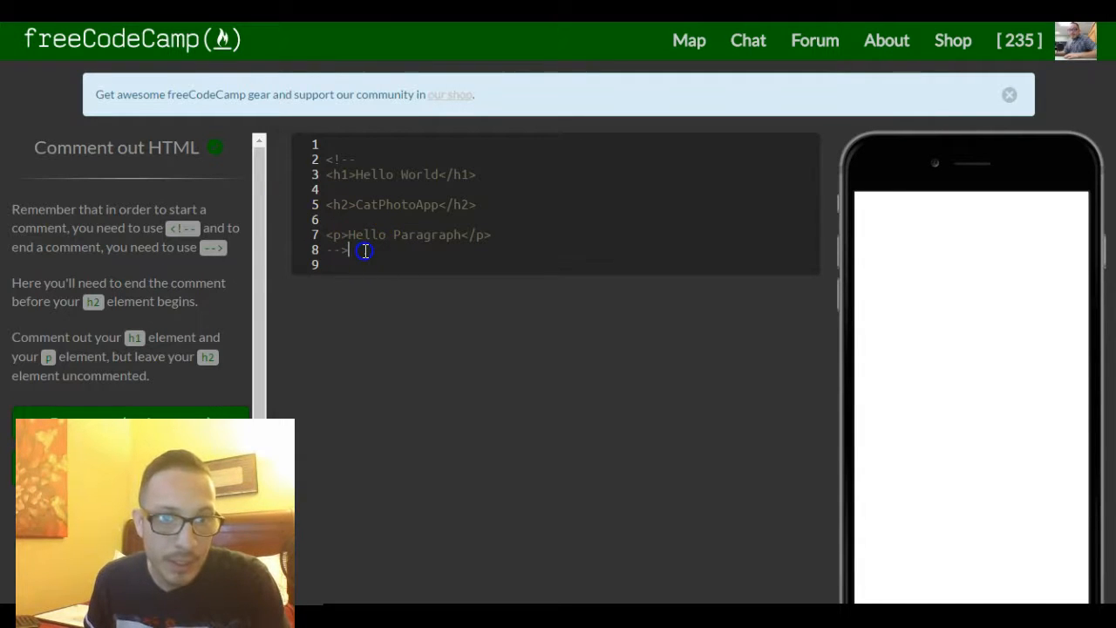
{"action": "left_click", "coordinate": [352, 160]}
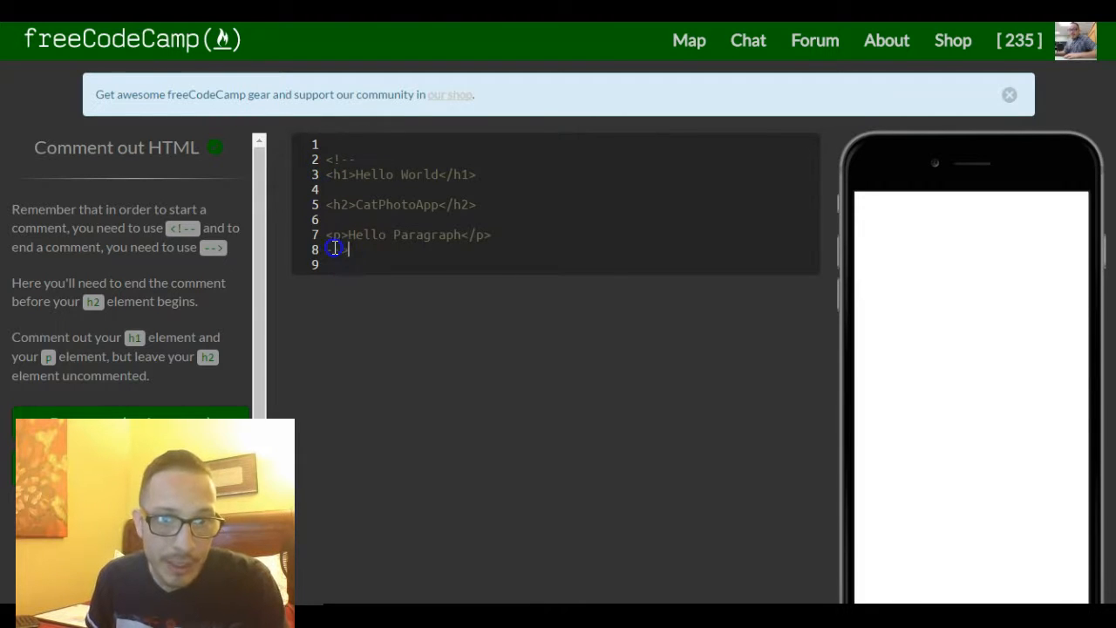
{"action": "type", "text": "-->"}
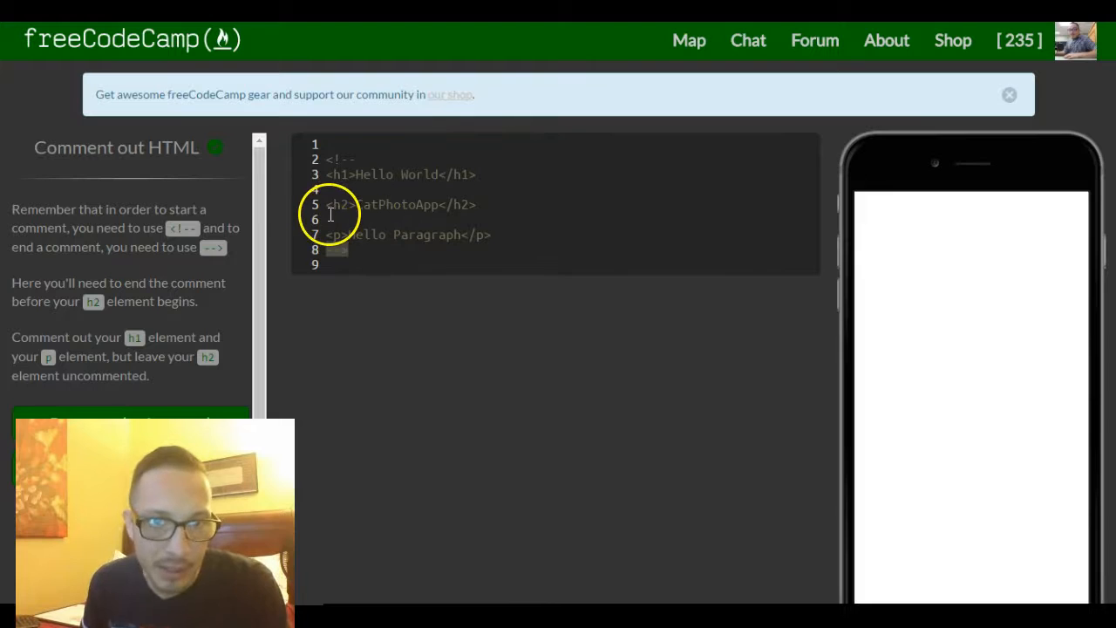
{"action": "type", "text": "-->"}
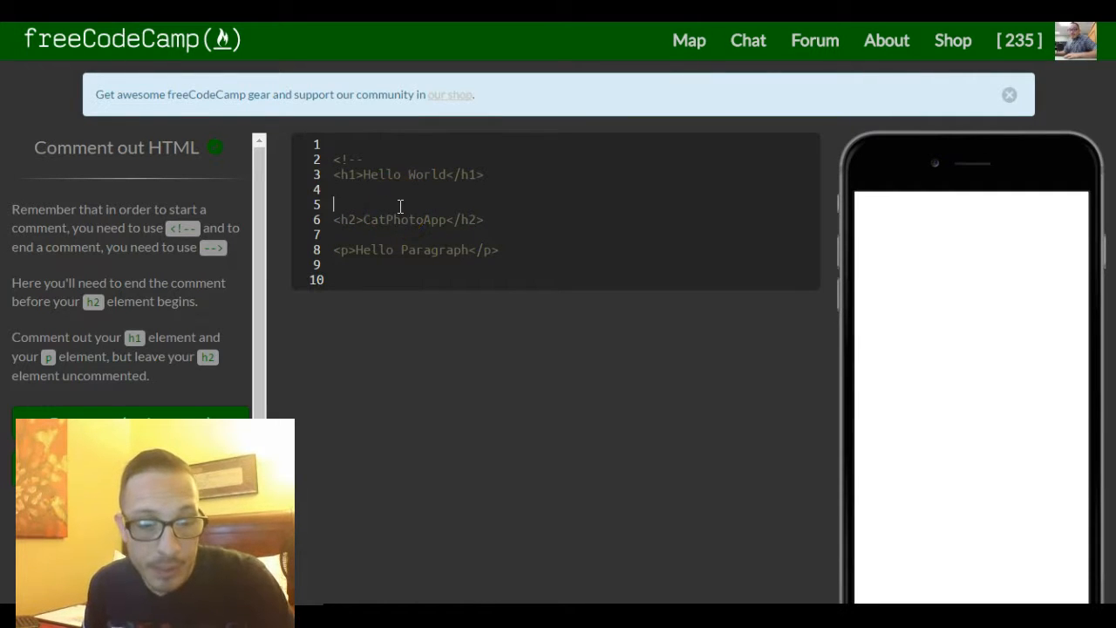
{"action": "type", "text": "-->"}
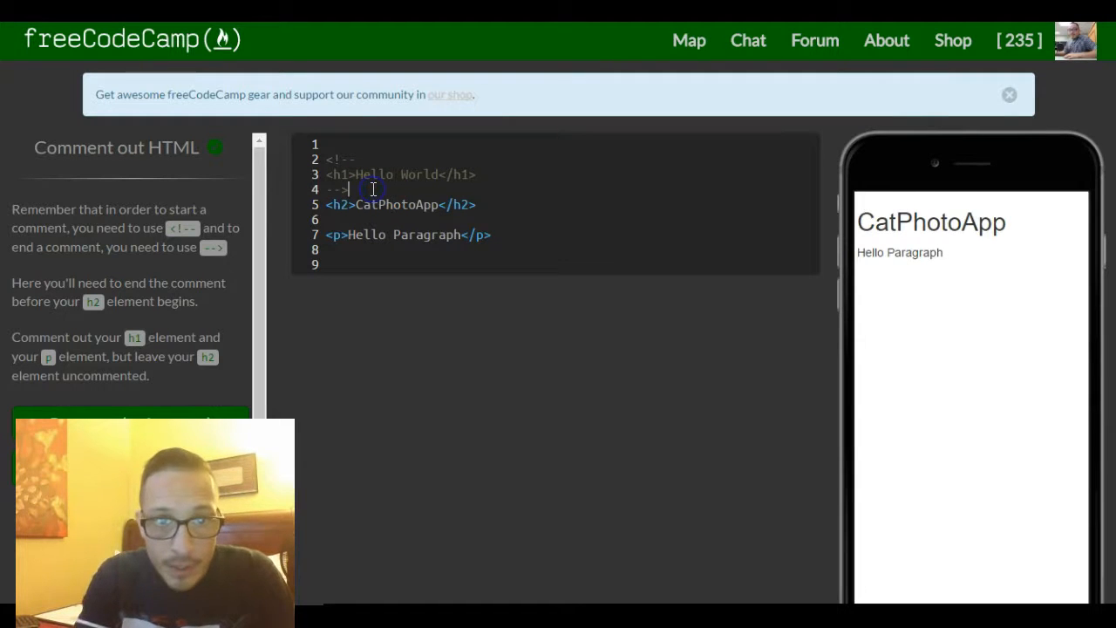
{"action": "key", "text": "Enter"}
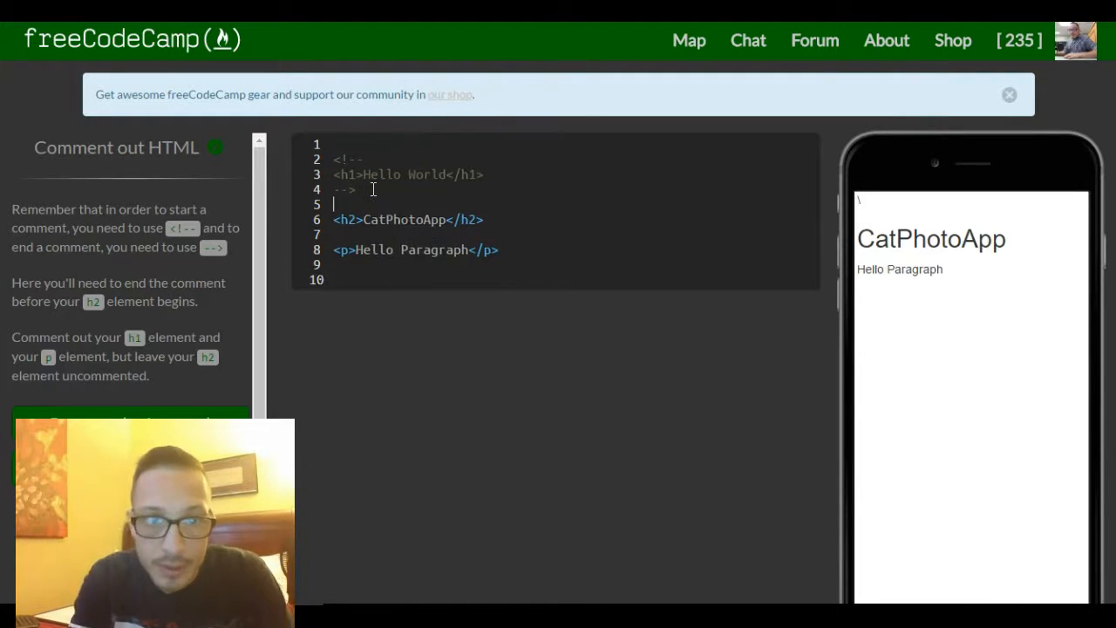
{"action": "left_click", "coordinate": [485, 220]}
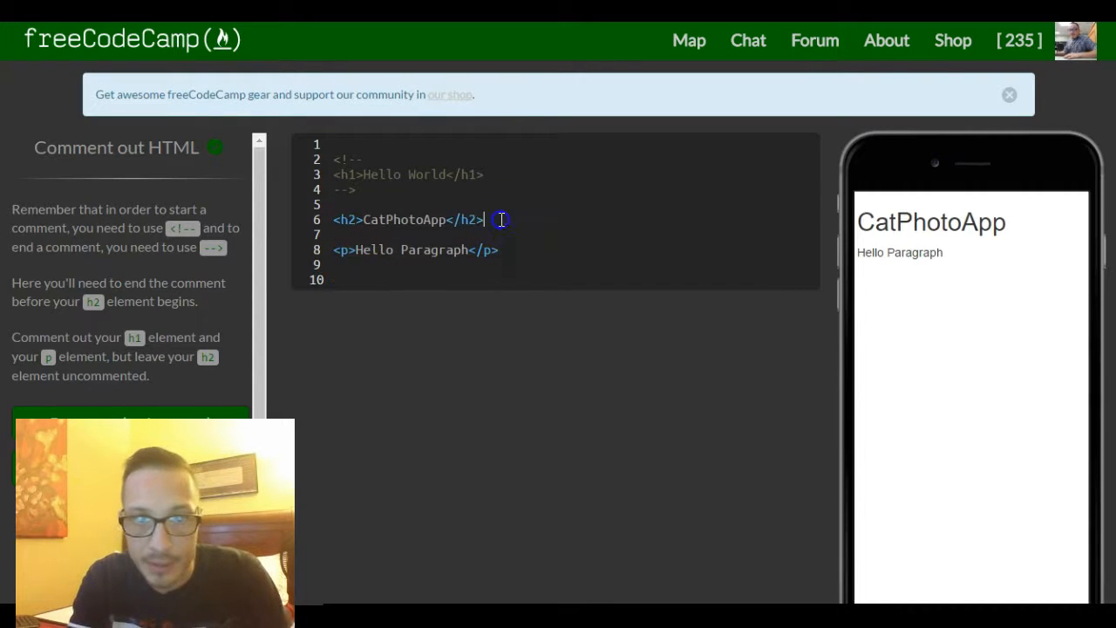
{"action": "key", "text": "enter"}
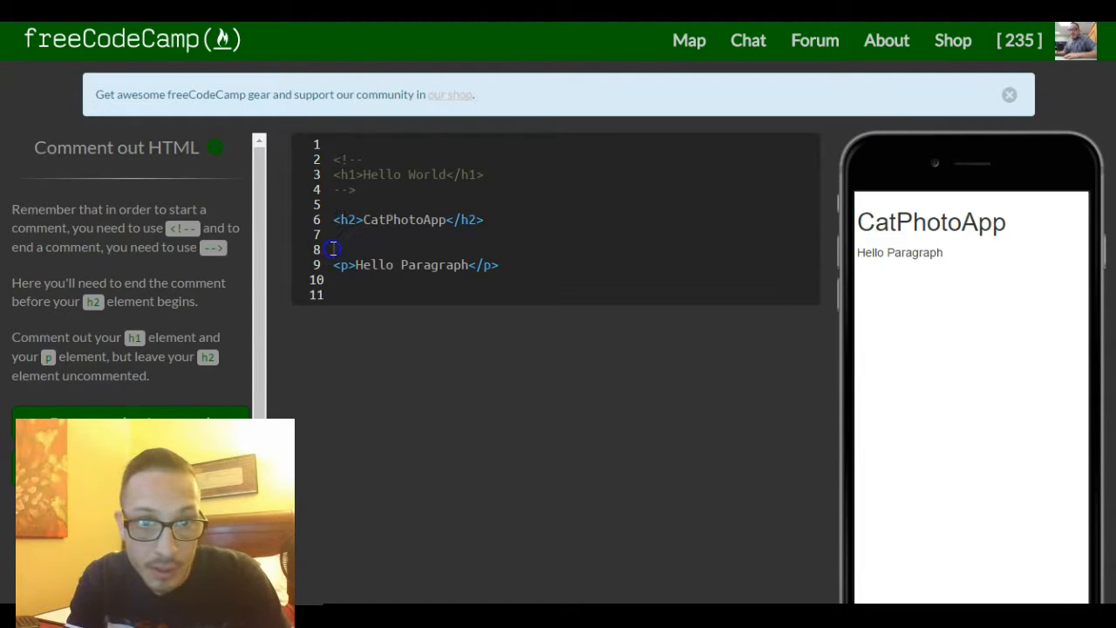
{"action": "mouse_move", "coordinate": [391, 404]}
{"action": "type", "text": "<!--"}
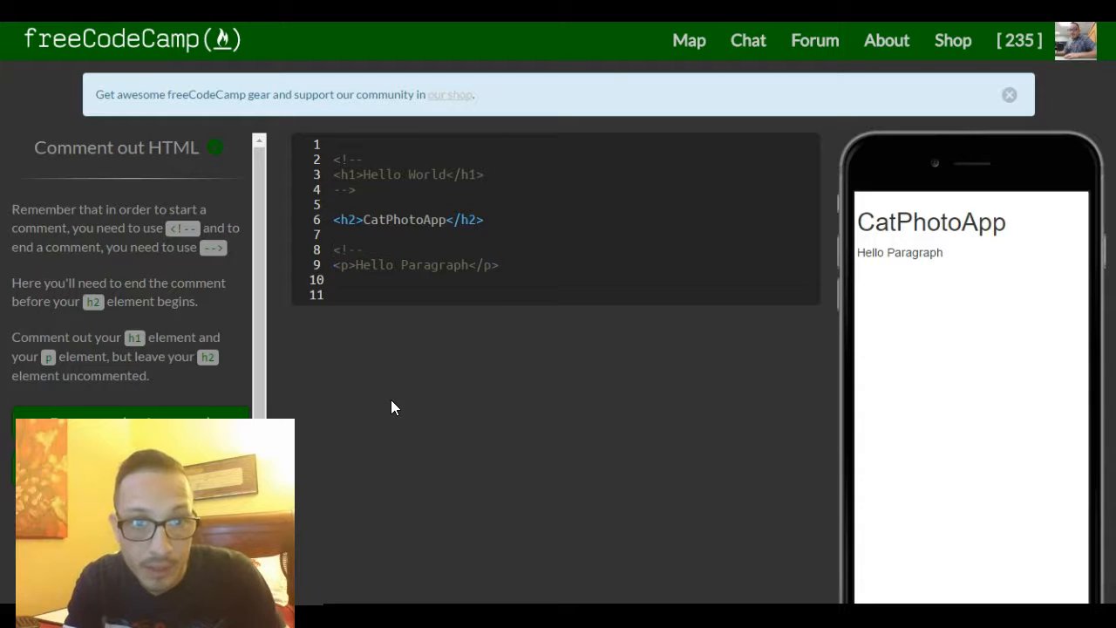
- Surround <p>Hello Paragraph</p> with its own <!-- and --> comment markers
{"action": "left_click", "coordinate": [363, 189]}
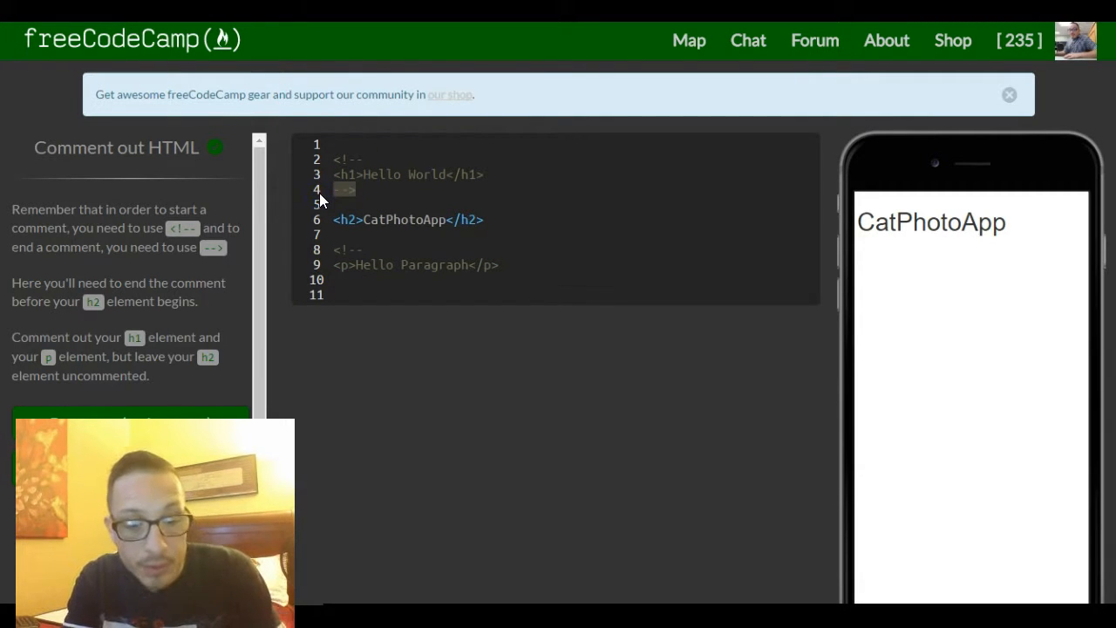
{"action": "left_click", "coordinate": [338, 279]}
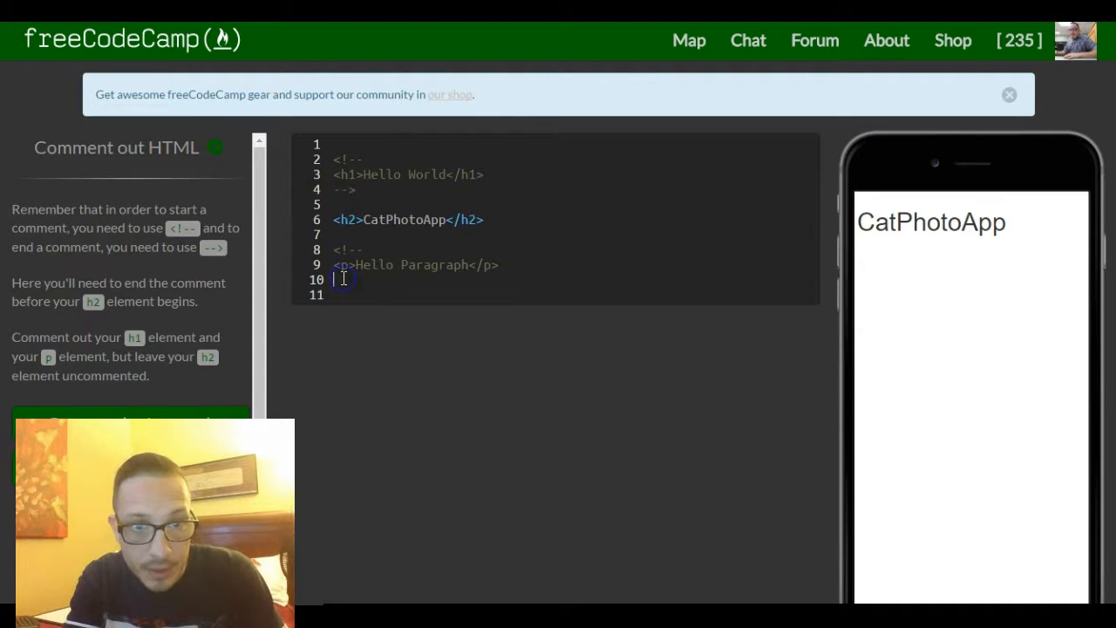
{"action": "type", "text": "-->"}
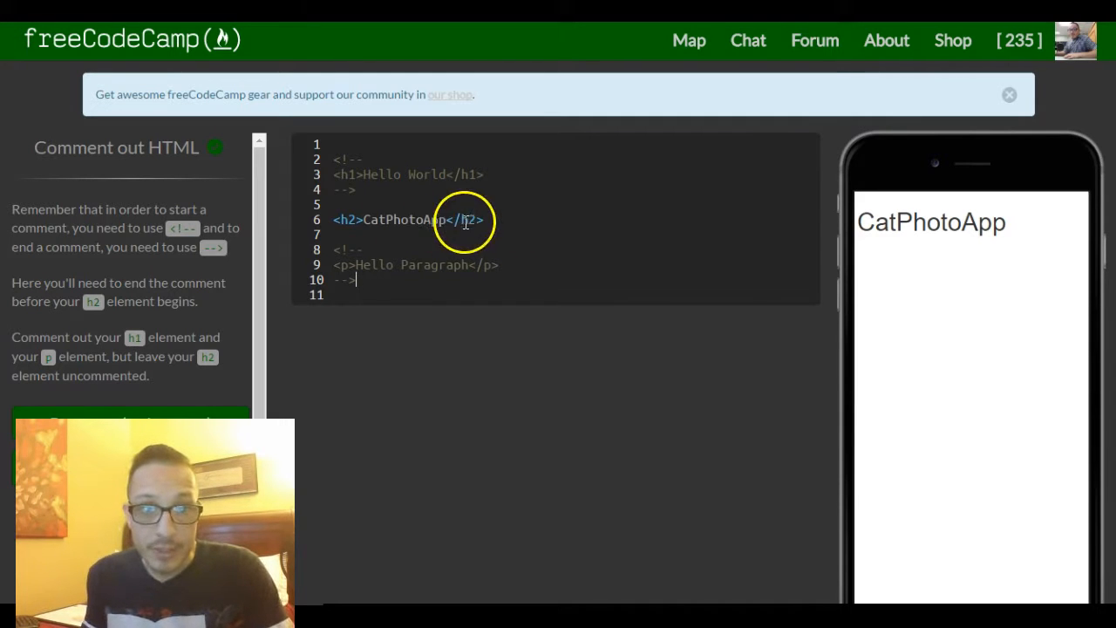
{"action": "mouse_move", "coordinate": [1022, 228]}
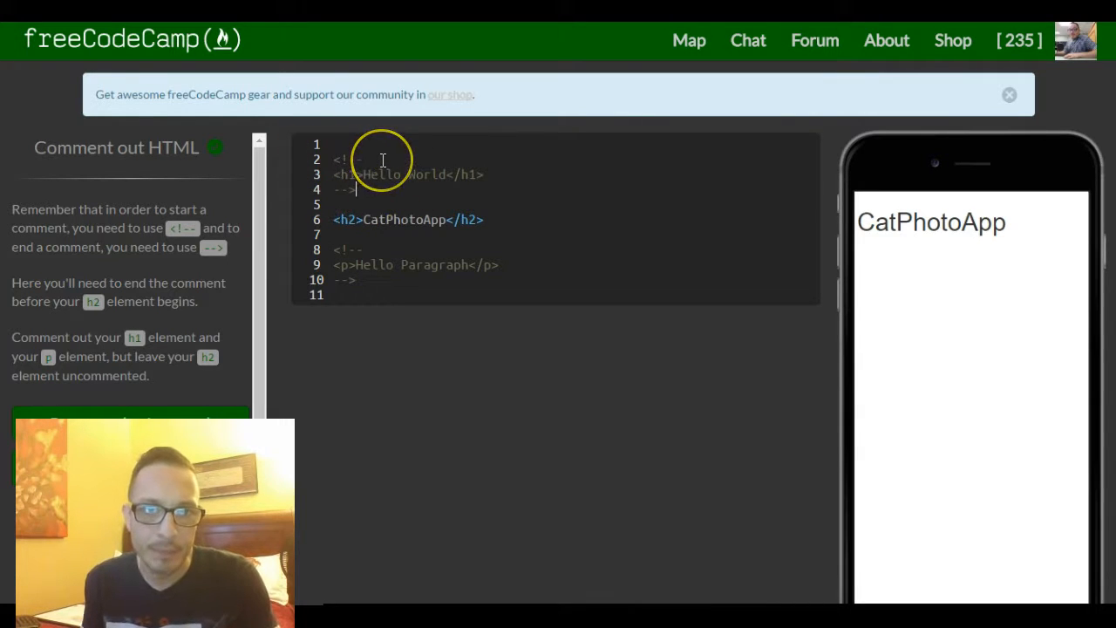
{"action": "mouse_move", "coordinate": [843, 293]}
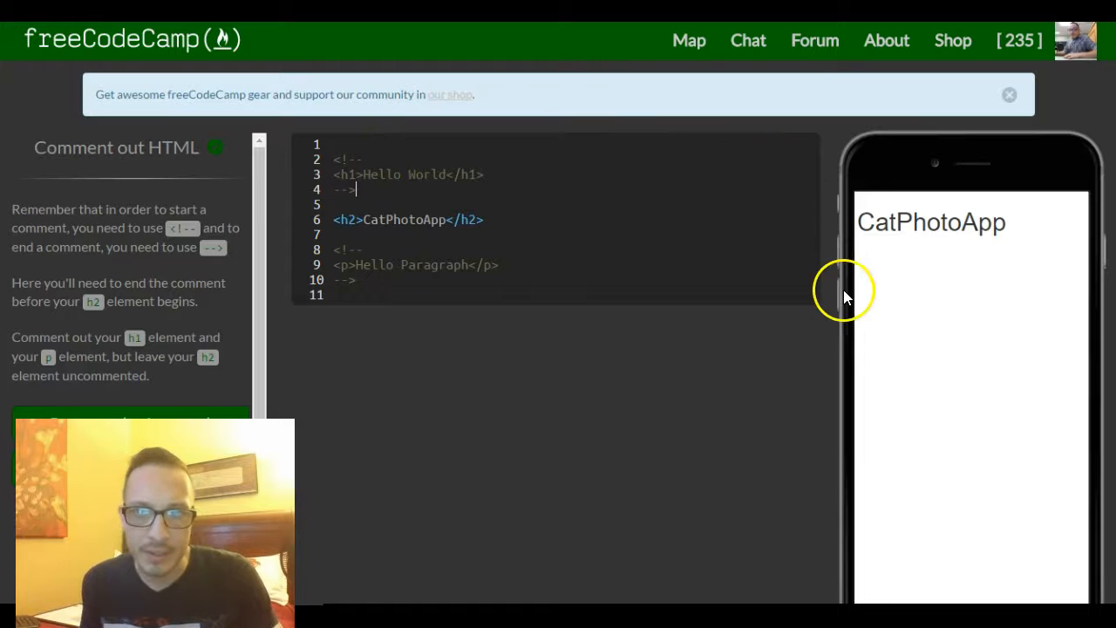
{"action": "mouse_move", "coordinate": [793, 286]}
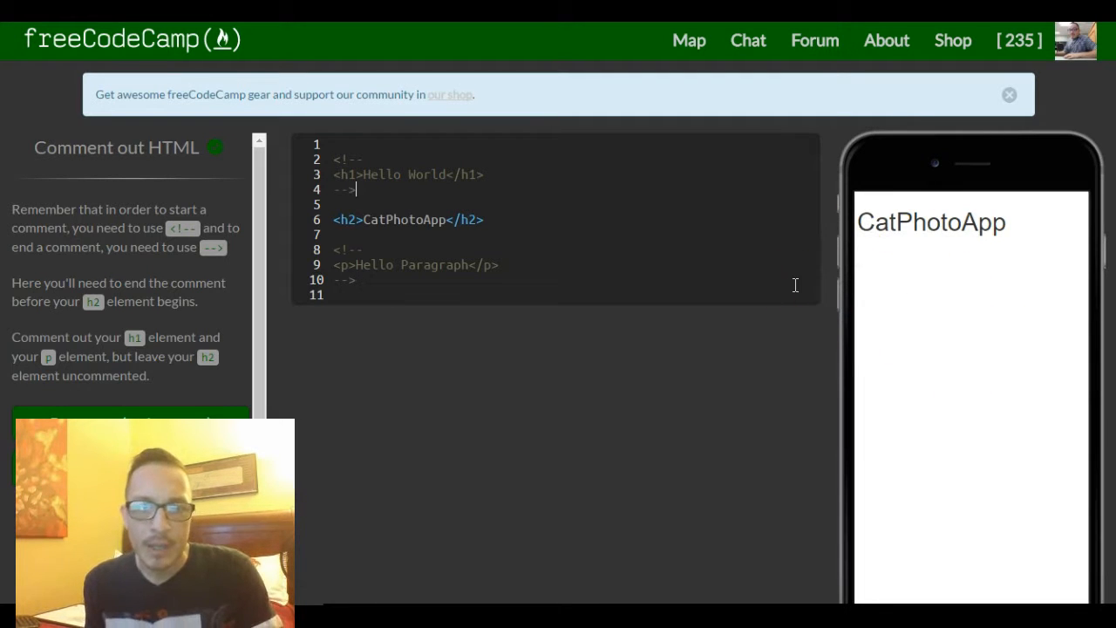
{"action": "mouse_move", "coordinate": [505, 223]}
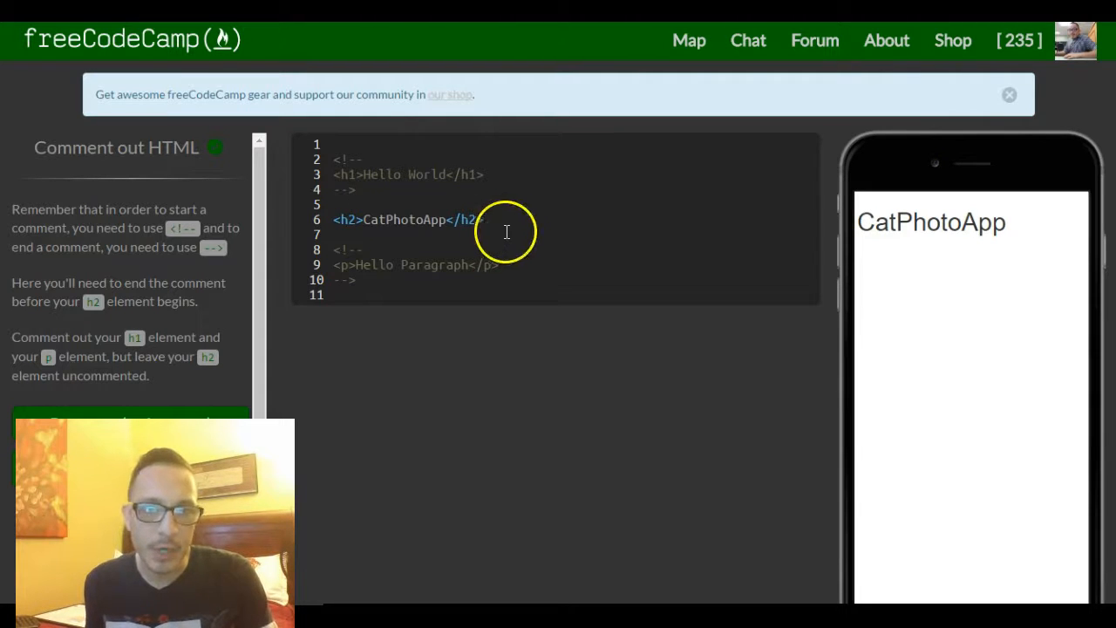
{"action": "mouse_move", "coordinate": [450, 209]}
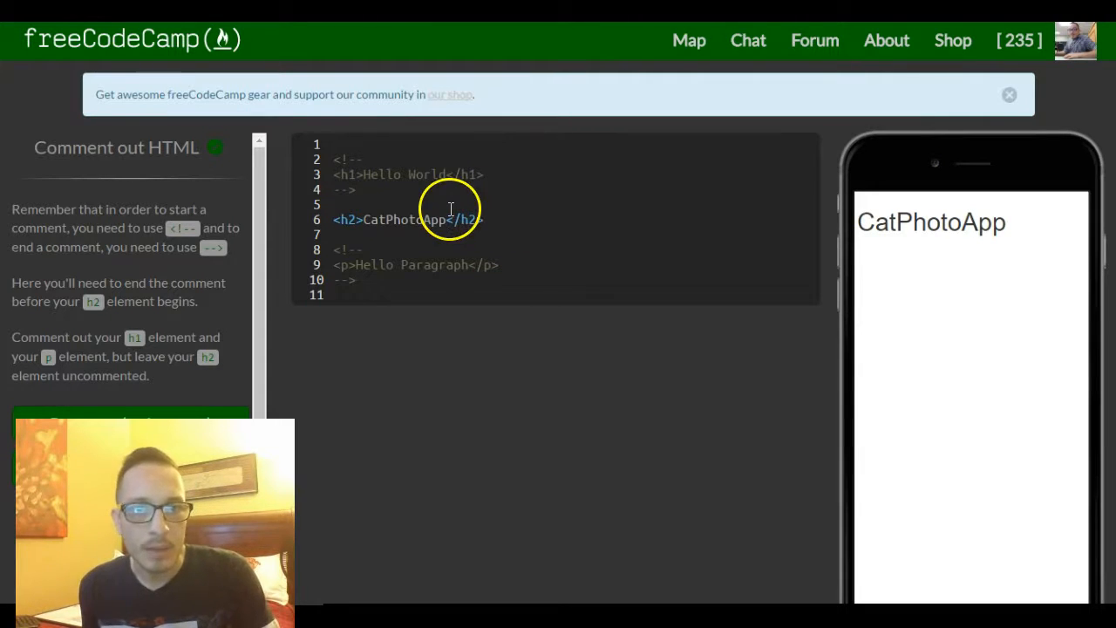
{"action": "mouse_move", "coordinate": [498, 192]}
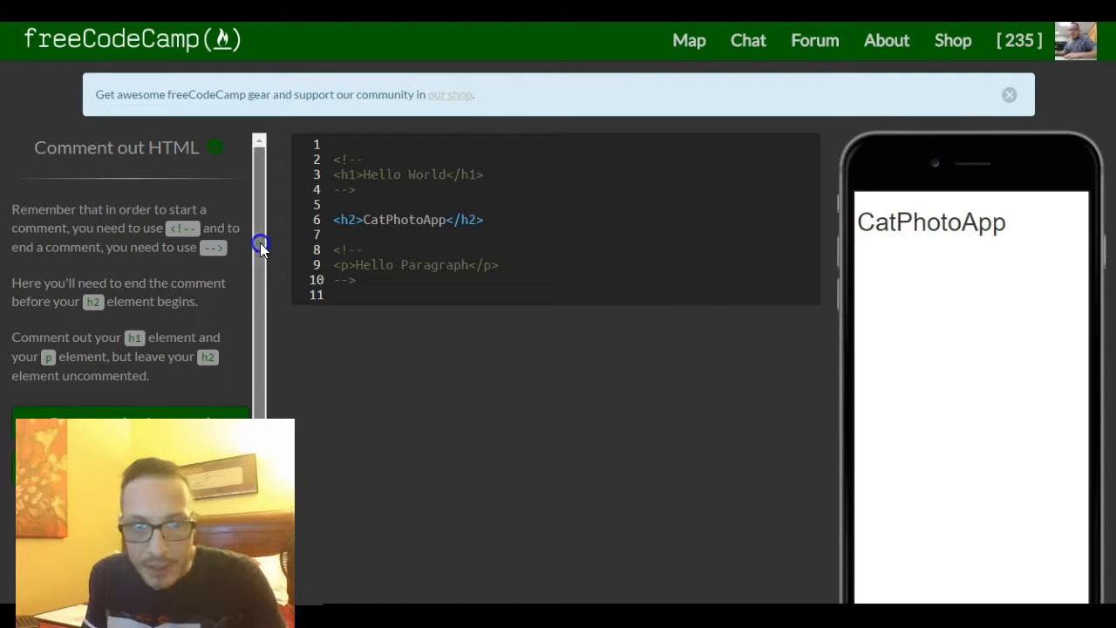
- Scroll the instructions panel down to the Run tests button and test list
{"action": "scroll", "scroll_direction": "down", "scroll_amount": 3}
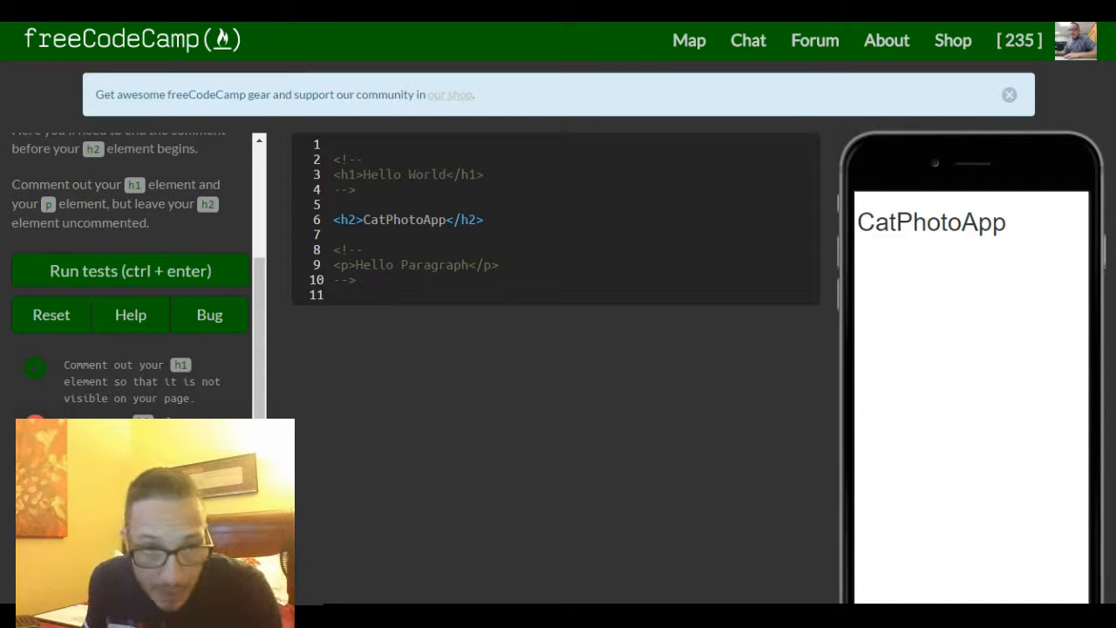
{"action": "mouse_move", "coordinate": [210, 314]}
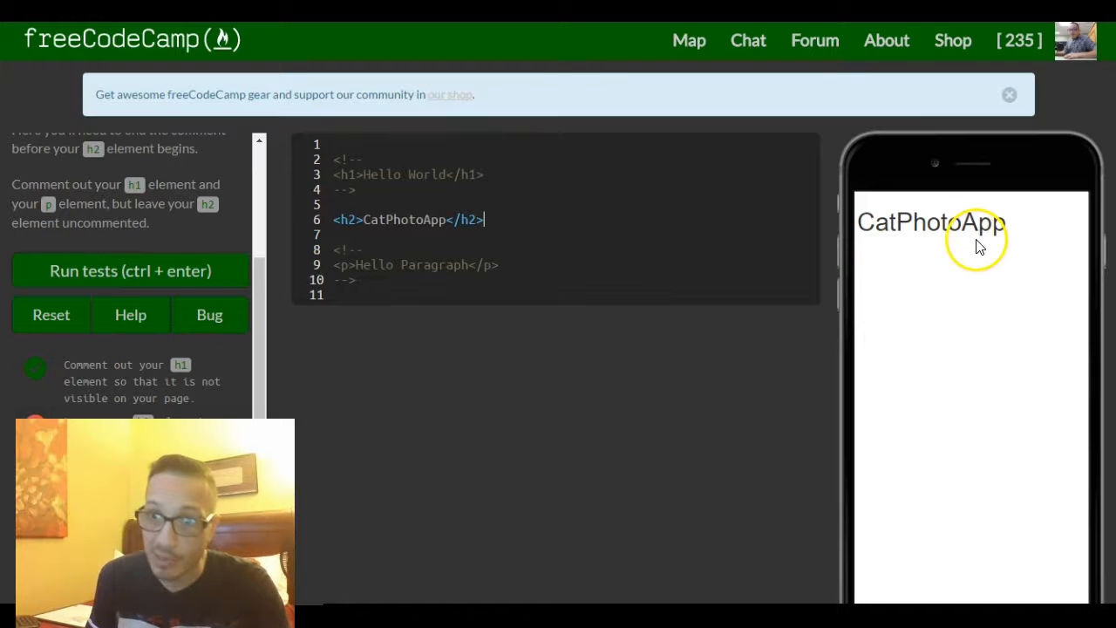
{"action": "mouse_move", "coordinate": [392, 226]}
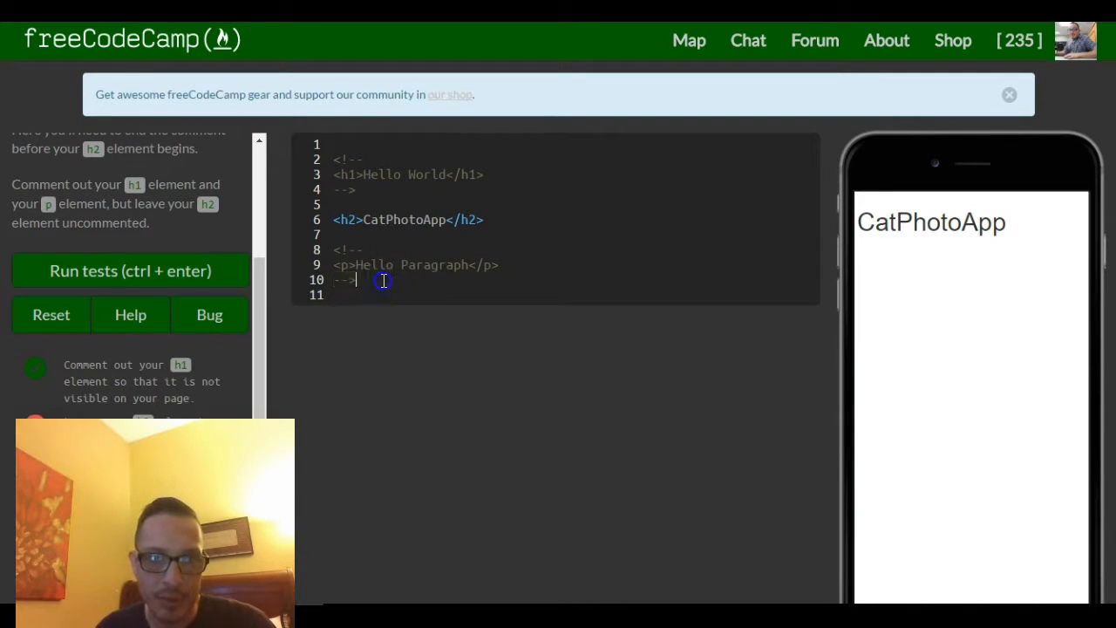
{"action": "mouse_move", "coordinate": [408, 279]}
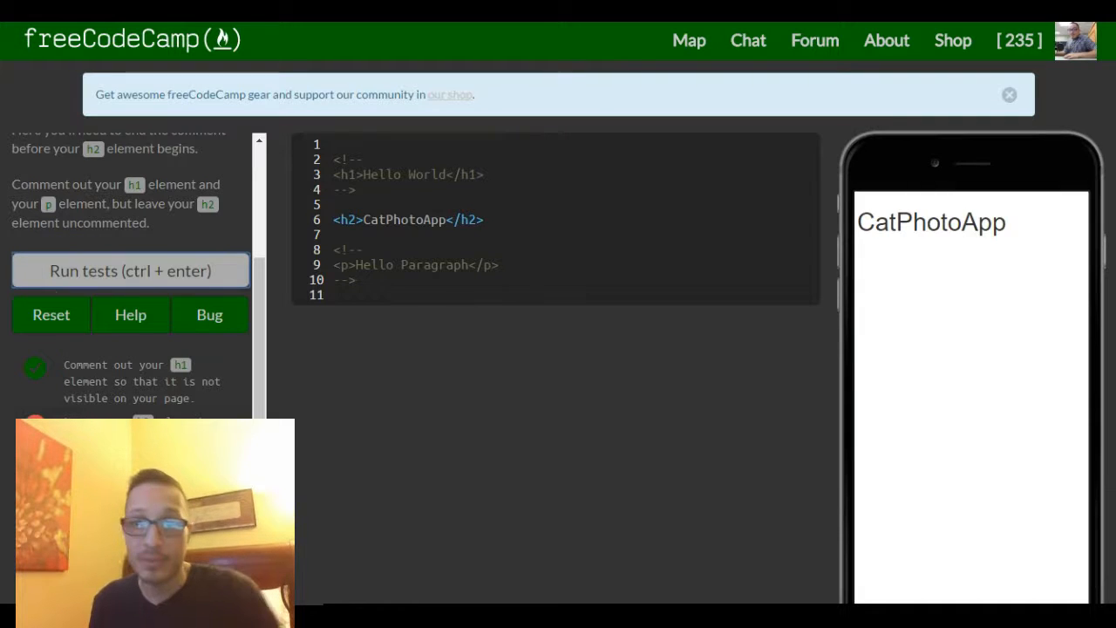
- Run the challenge tests and dismiss the 'Bring that rain!' success dialog
{"action": "left_click", "coordinate": [129, 270]}
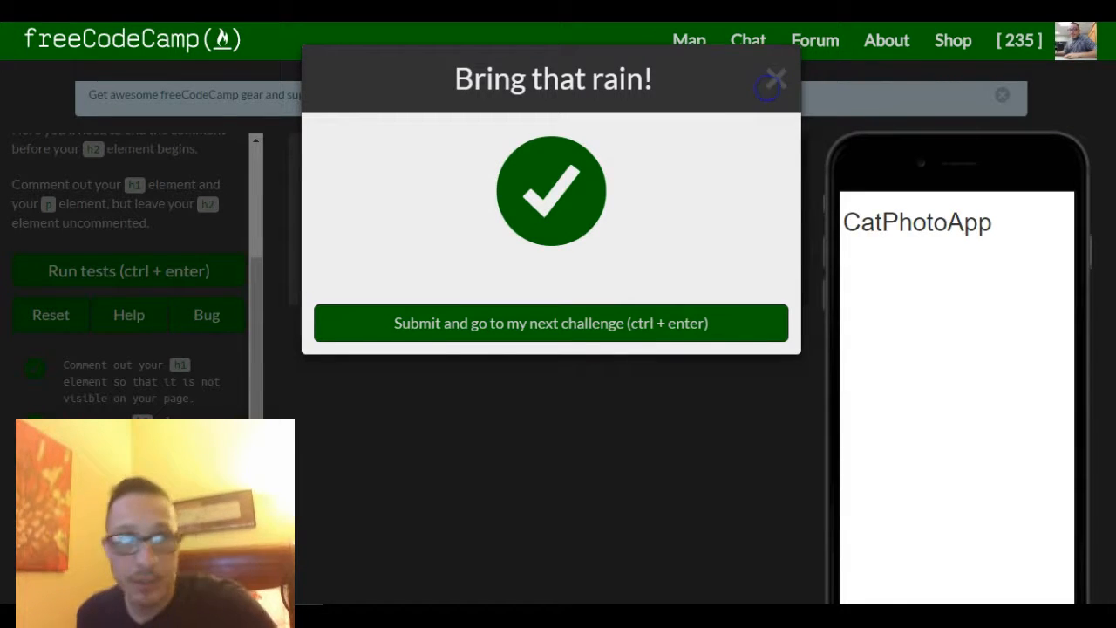
{"action": "left_click", "coordinate": [774, 76]}
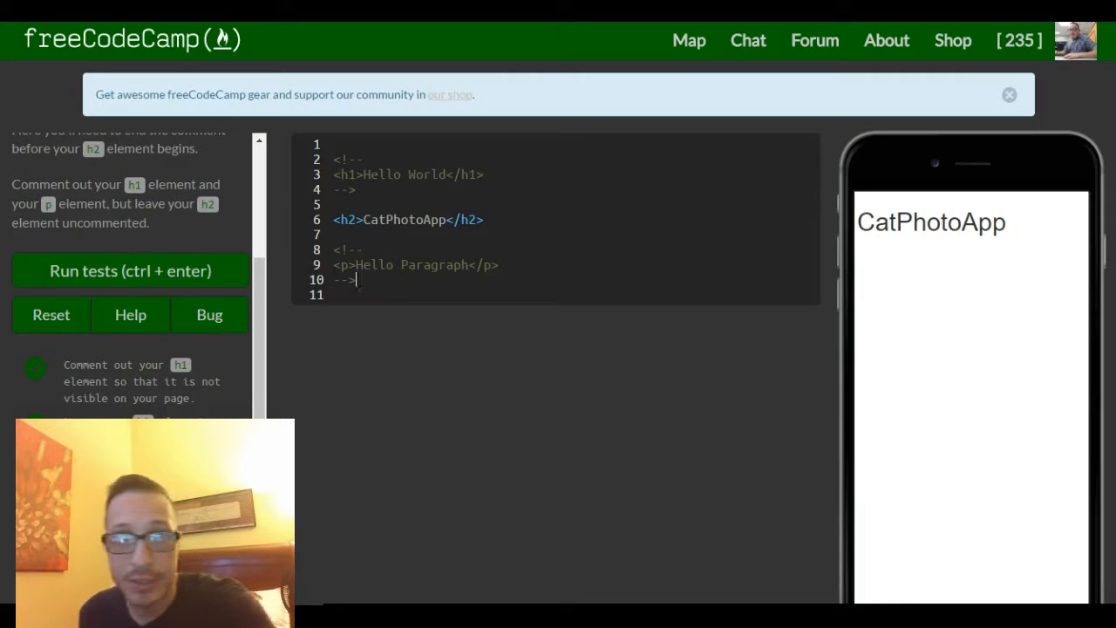